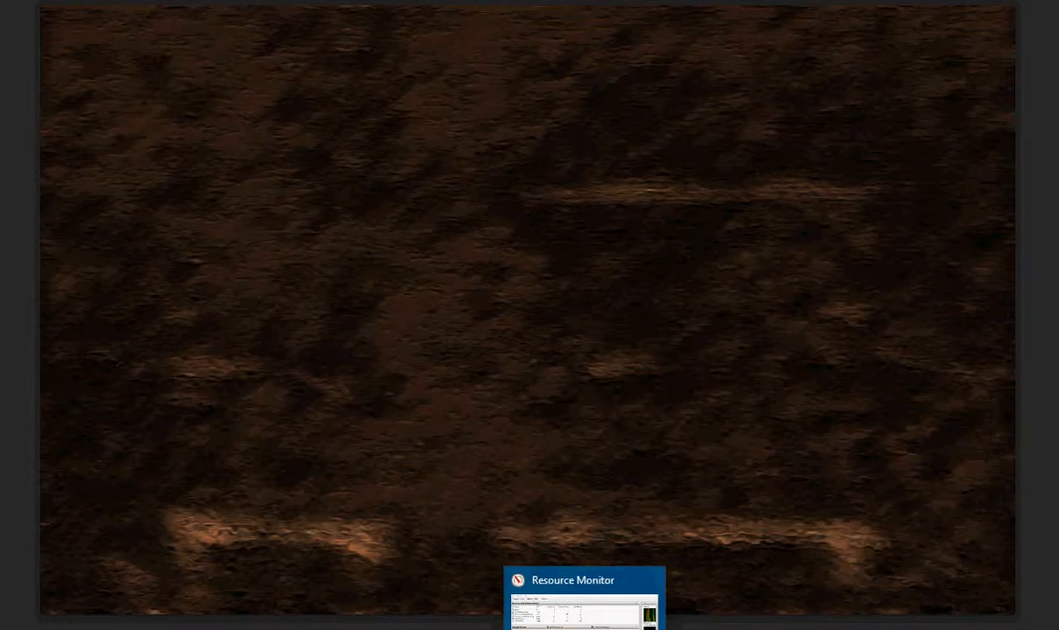
- Bring Resource Monitor's network activity in front of the brown texture image
{"action": "left_click", "coordinate": [585, 581]}
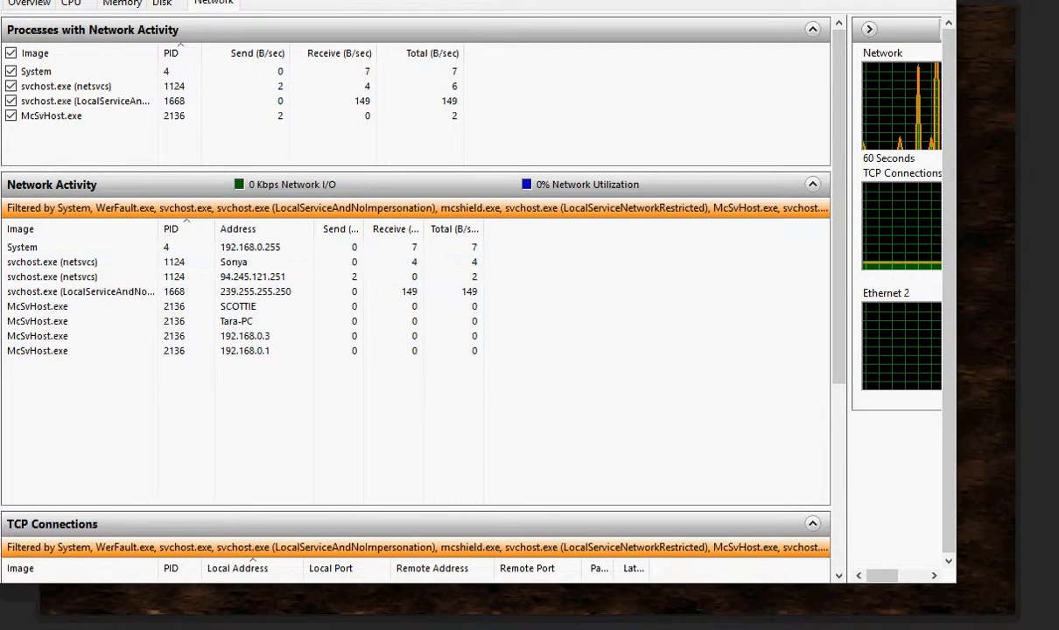
- Browse File Explorer to ADATA UFD (T:) > alright now for the 5th folder of PSD/PNG files
{"action": "left_click", "coordinate": [812, 184]}
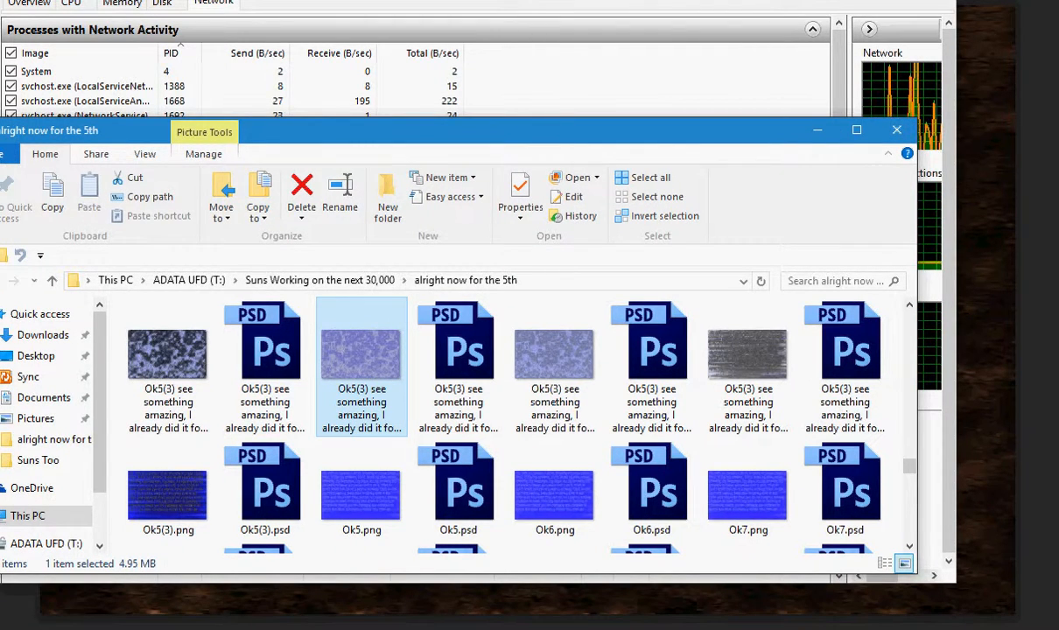
- Dismiss File Explorer to reveal Resource Monitor's Network tab again
{"action": "left_click", "coordinate": [896, 129]}
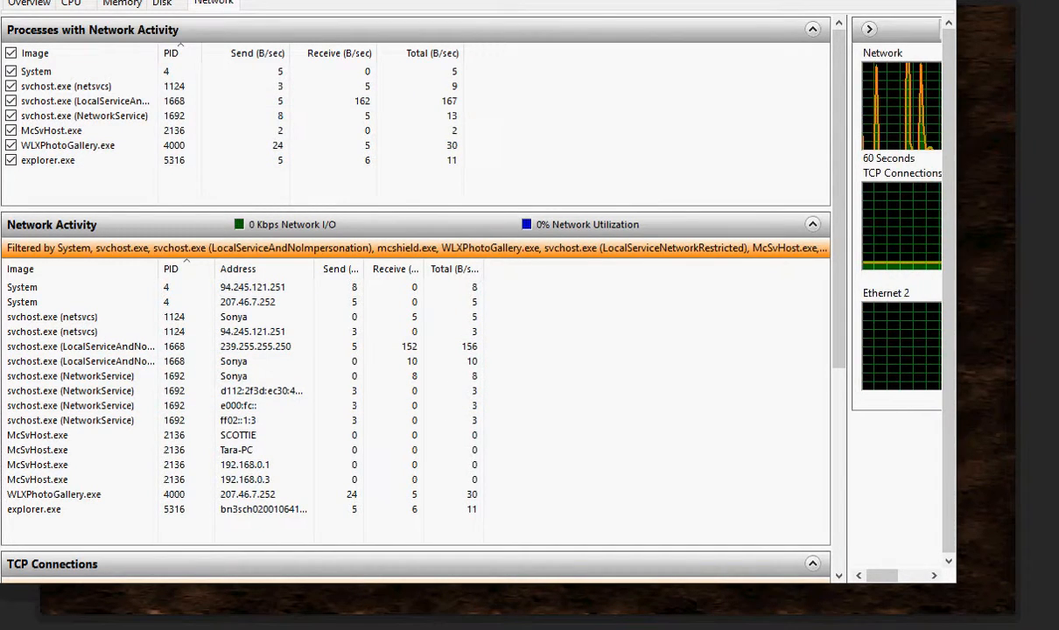
- Switch Resource Monitor to its Disk tab to see per-process file reads and writes
{"action": "left_click", "coordinate": [161, 3]}
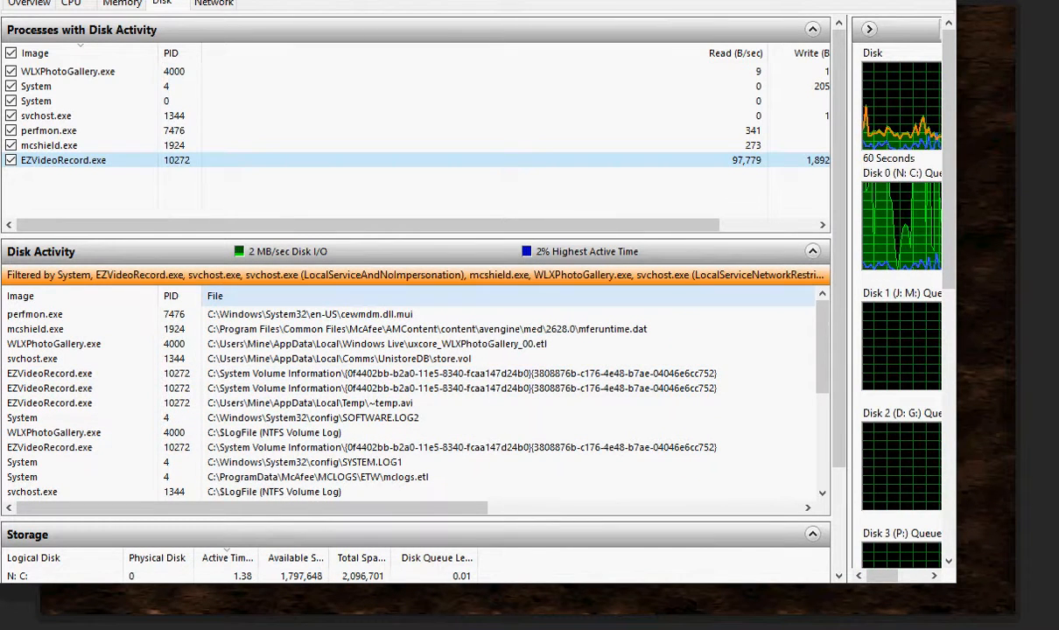
- Return to Photoshop with the Save As dialog showing Ok14(6)29.psd
{"action": "left_click", "coordinate": [214, 4]}
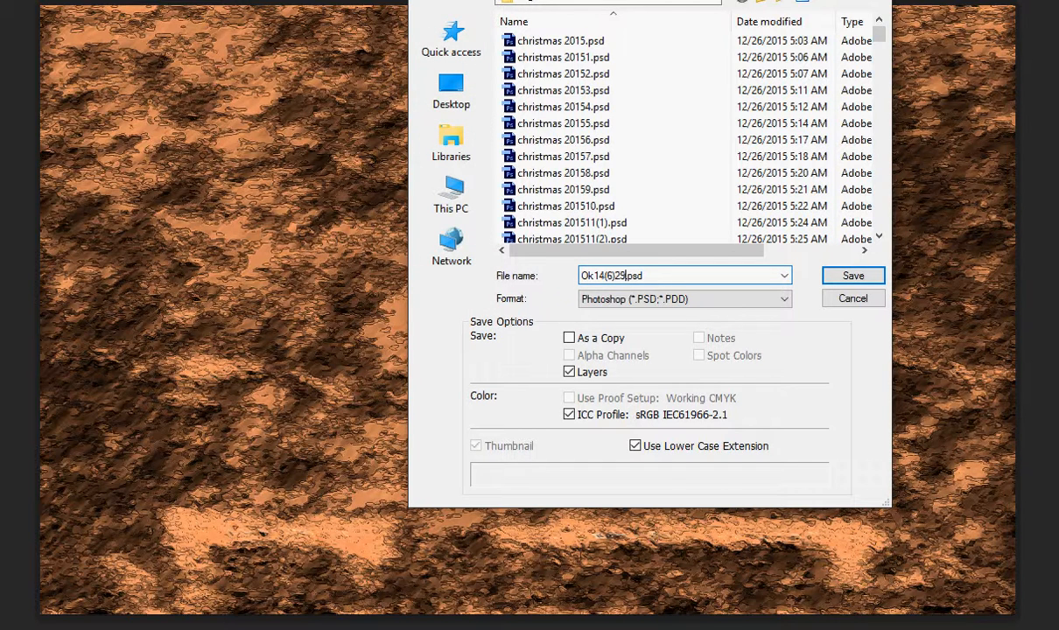
- Rename the file to Ok14(6)30 and show the list of save formats
{"action": "key", "text": "Backspace"}
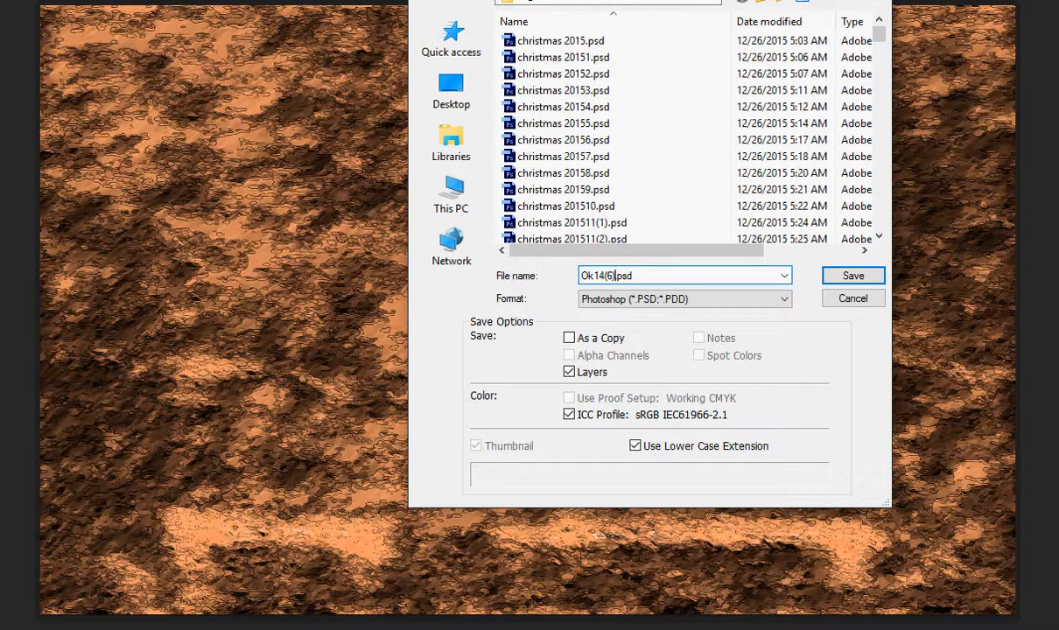
{"action": "type", "text": "30."}
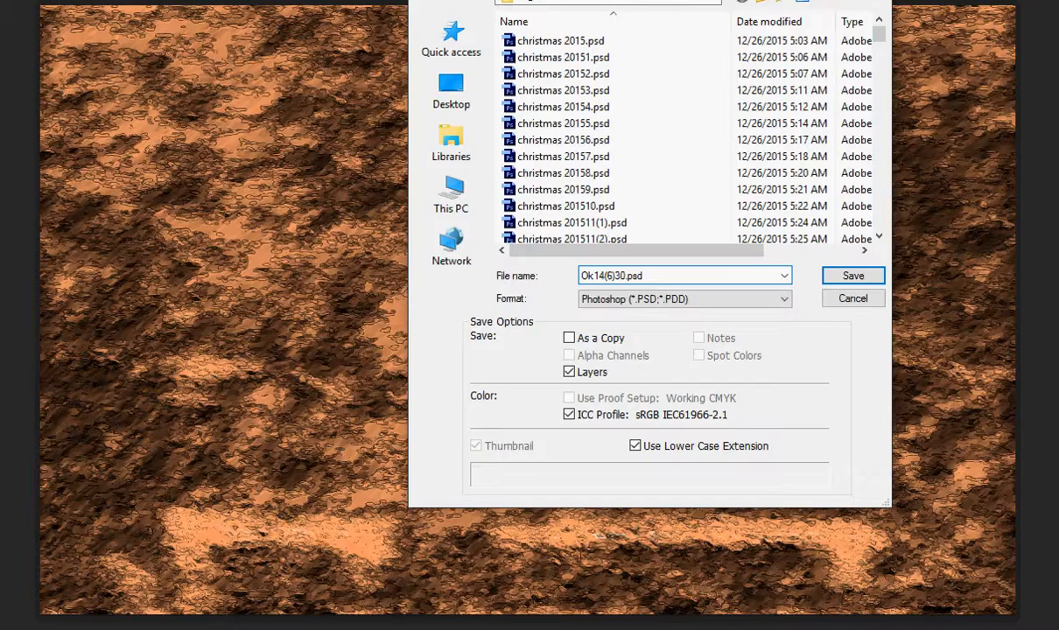
{"action": "left_click", "coordinate": [853, 276]}
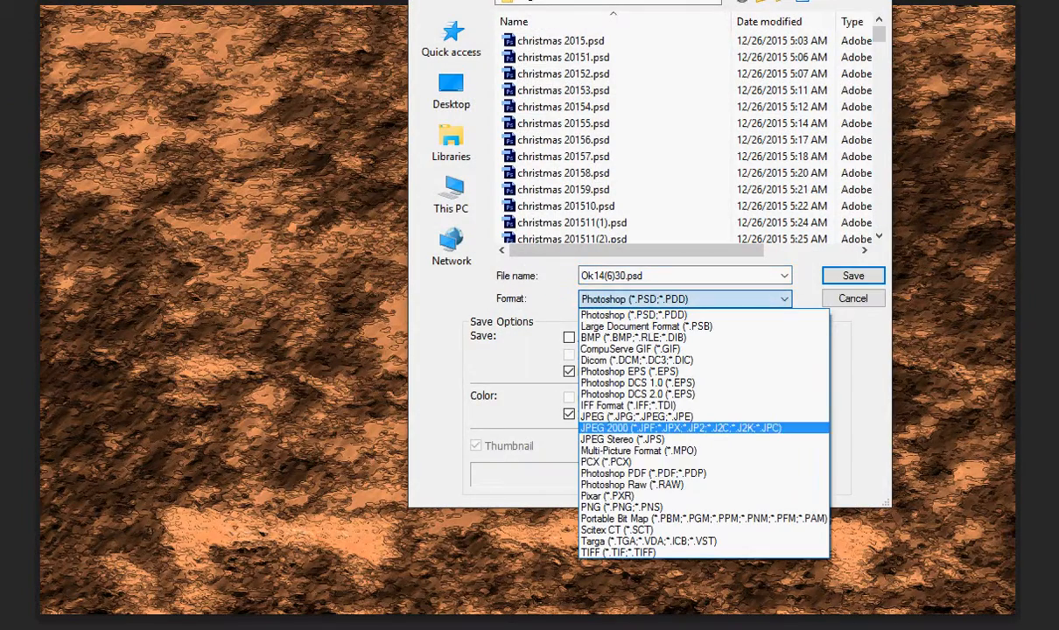
- Save Ok14(6)30 as PNG, accepting the default PNG Options
{"action": "left_click", "coordinate": [614, 507]}
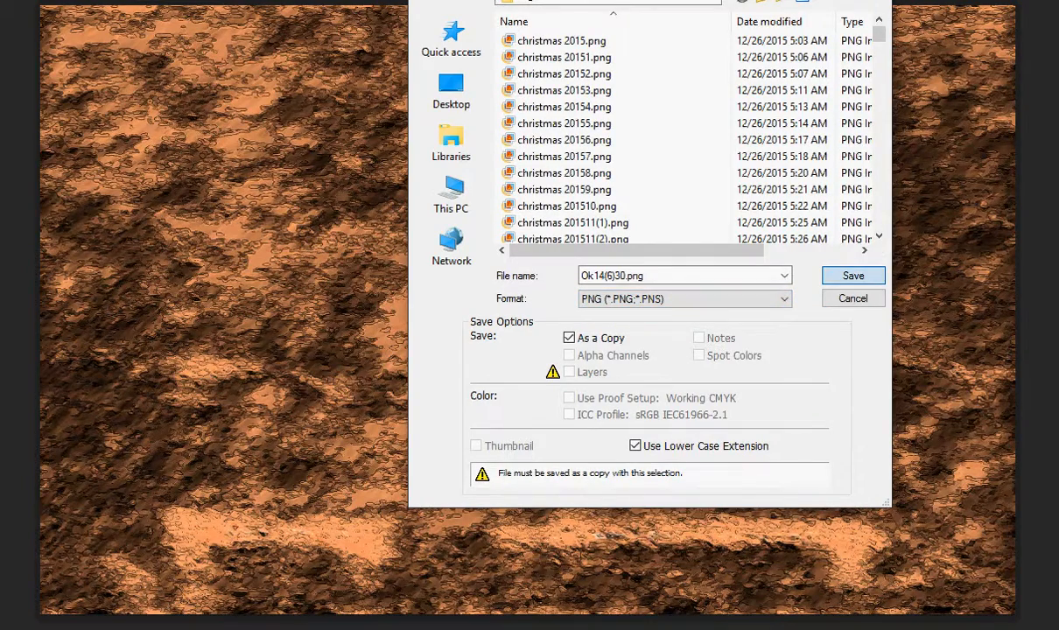
{"action": "left_click", "coordinate": [852, 275]}
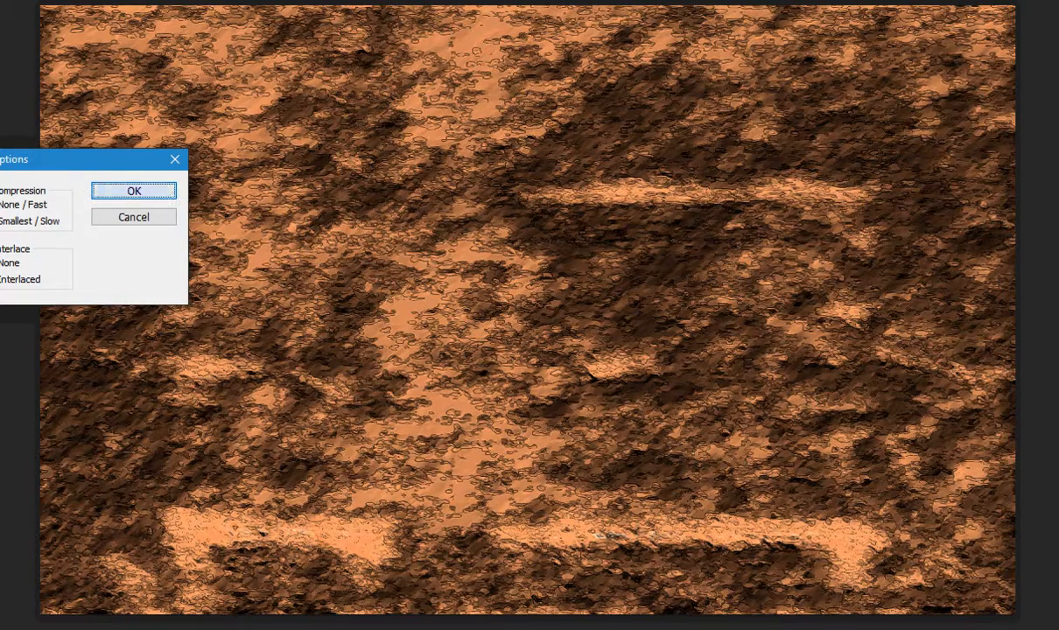
{"action": "left_click", "coordinate": [133, 191]}
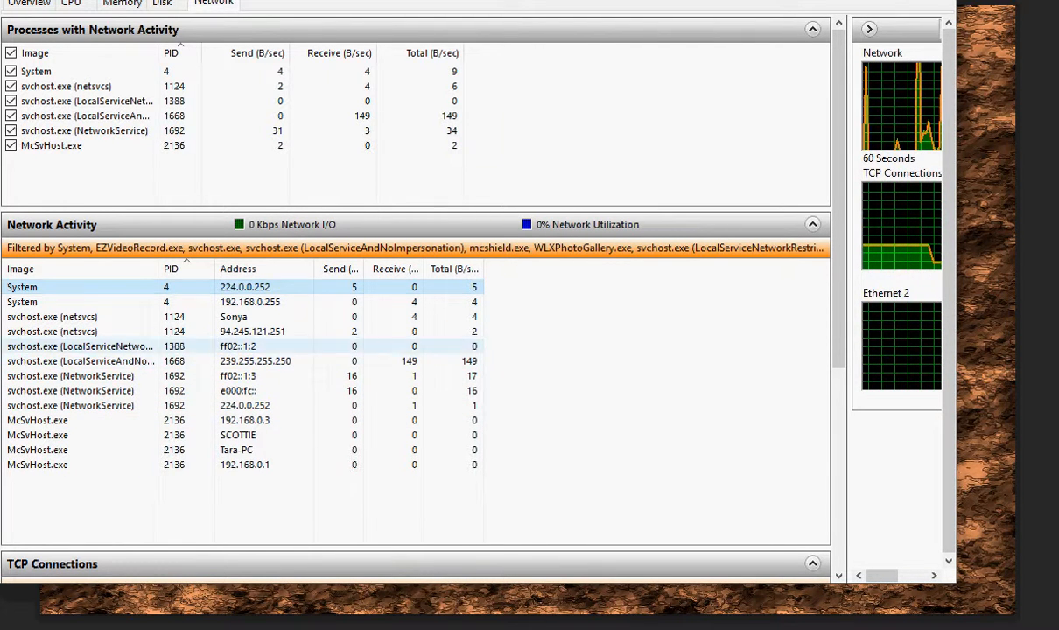
- Show Resource Monitor's Disk tab, listing Photoshop.exe and Ok14(6)30.png
{"action": "left_click", "coordinate": [161, 4]}
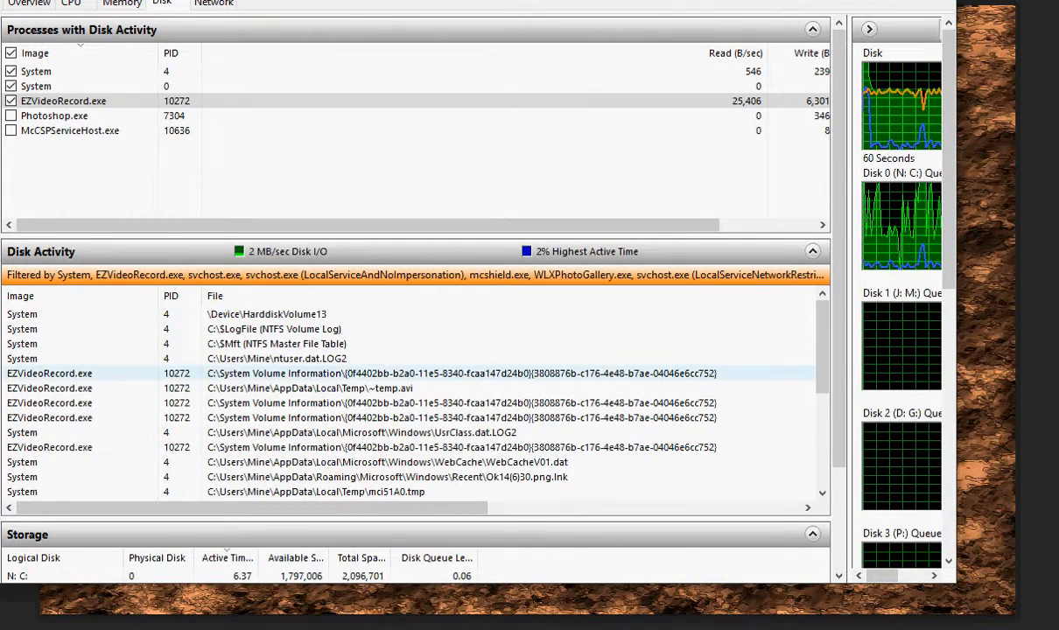